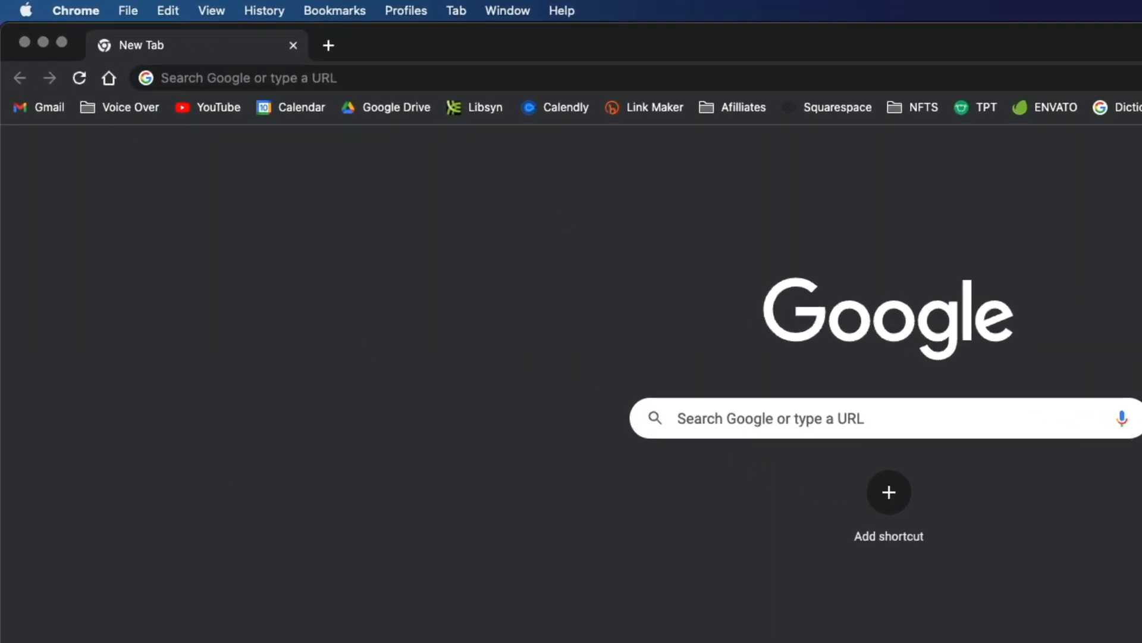
Load the Gmail inbox from the Gmail bookmark
{"action": "left_click", "coordinate": [37, 107]}
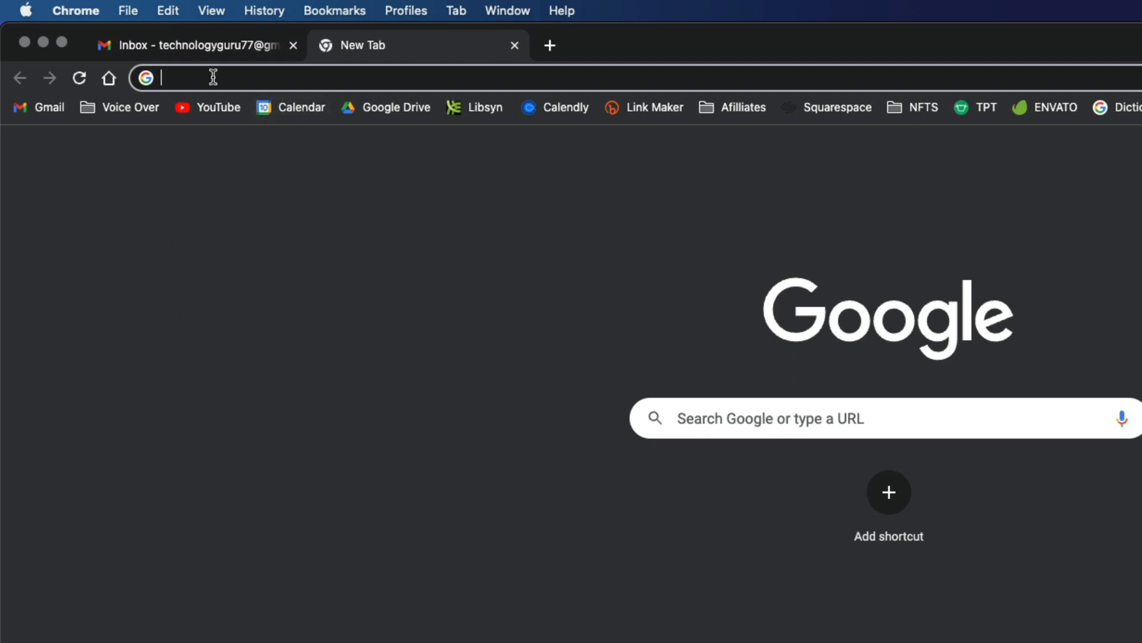
{"action": "mouse_move", "coordinate": [324, 194]}
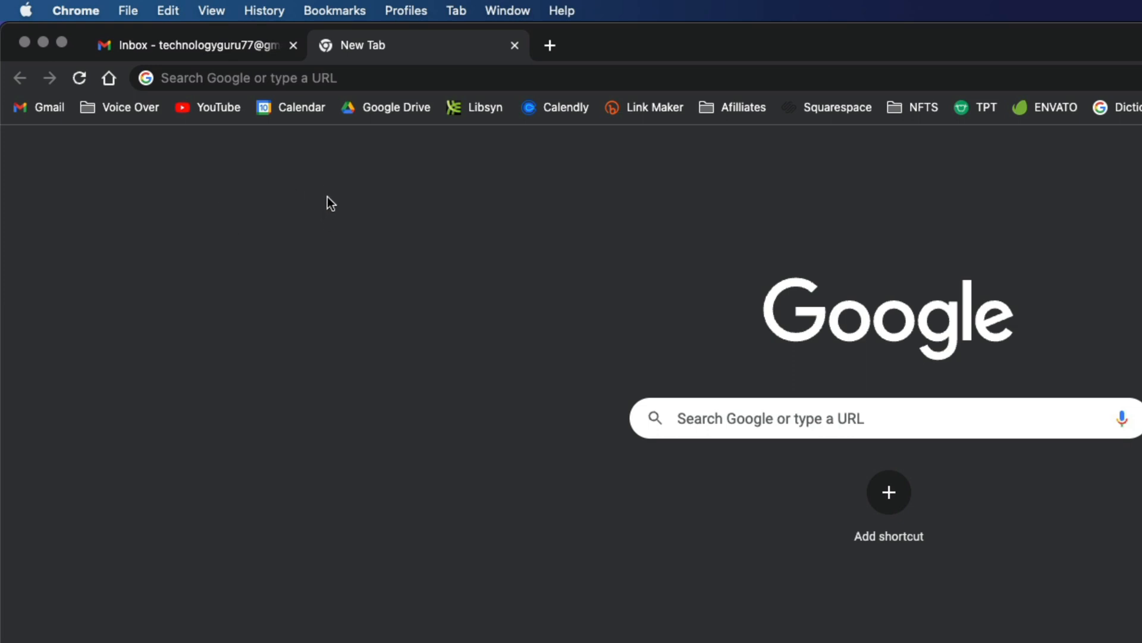
{"action": "mouse_move", "coordinate": [277, 16]}
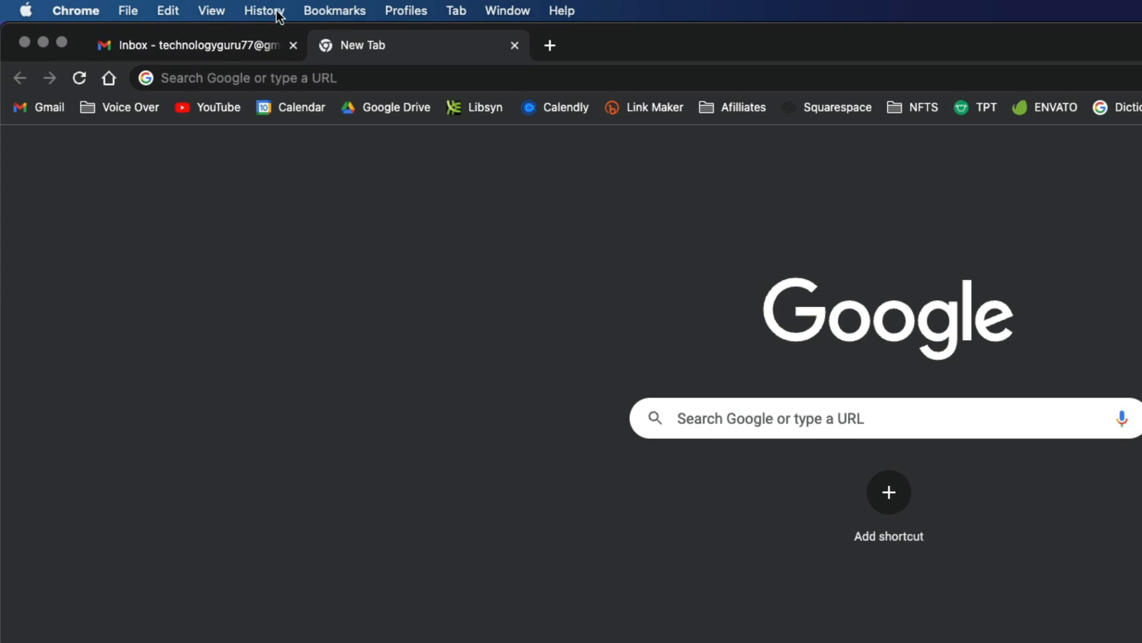
Open the History menu showing recently closed and recently visited pages
{"action": "left_click", "coordinate": [263, 10]}
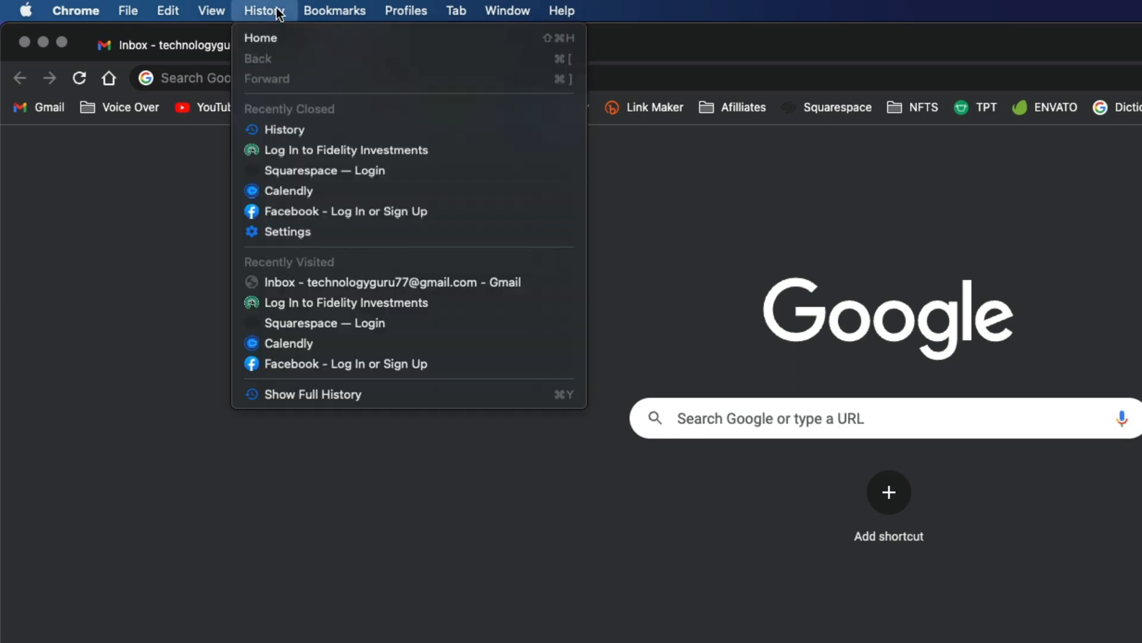
{"action": "mouse_move", "coordinate": [323, 397]}
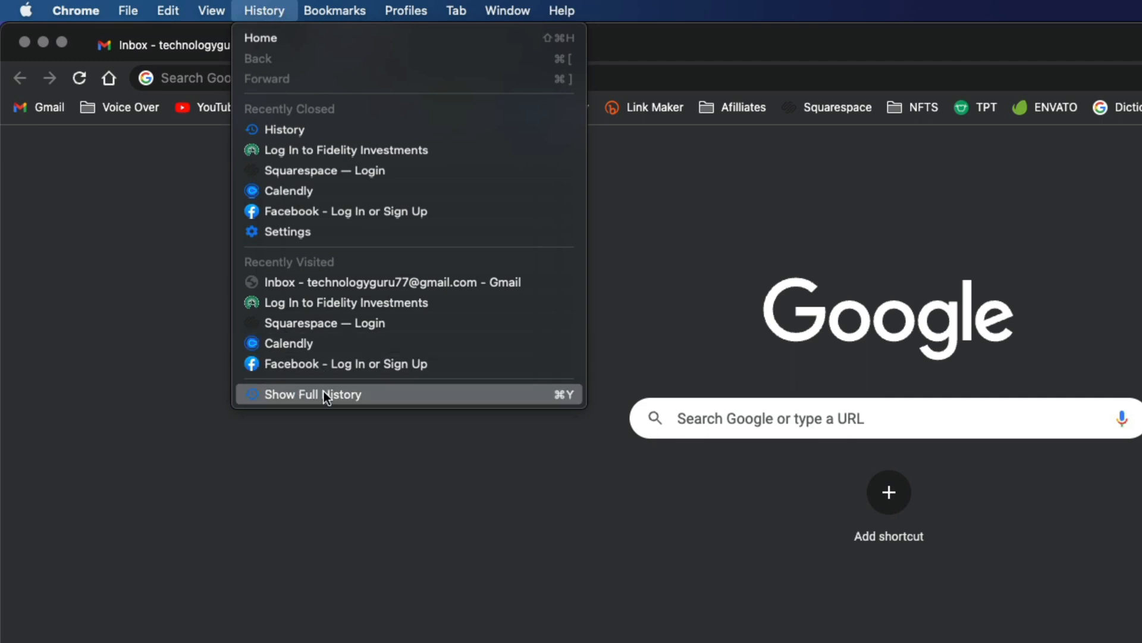
{"action": "mouse_move", "coordinate": [326, 404]}
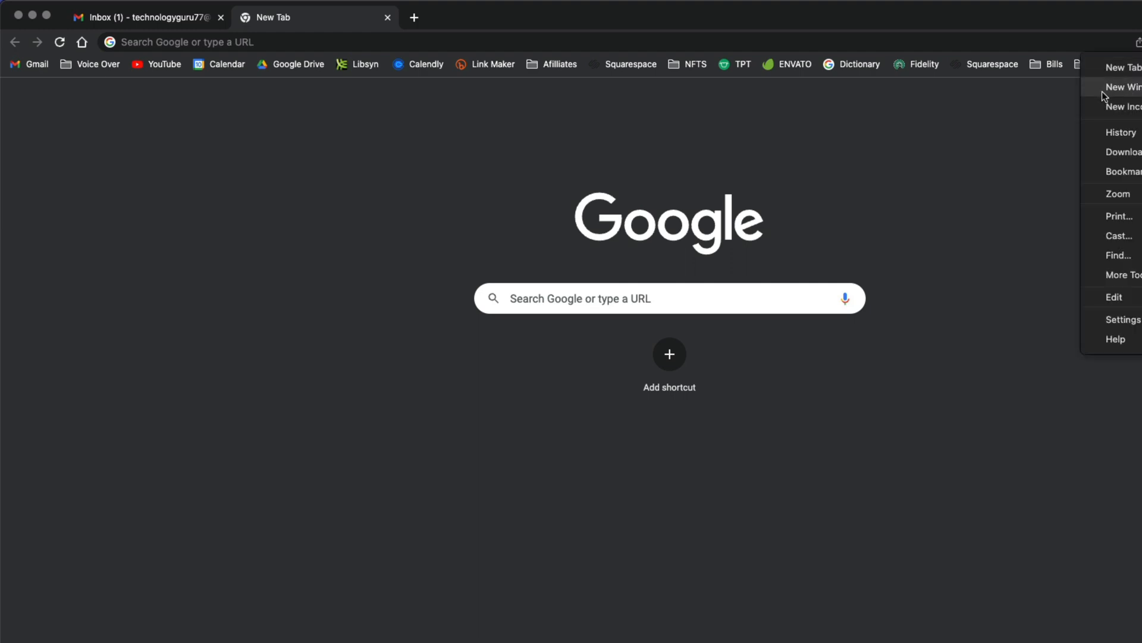
{"action": "mouse_move", "coordinate": [1011, 102]}
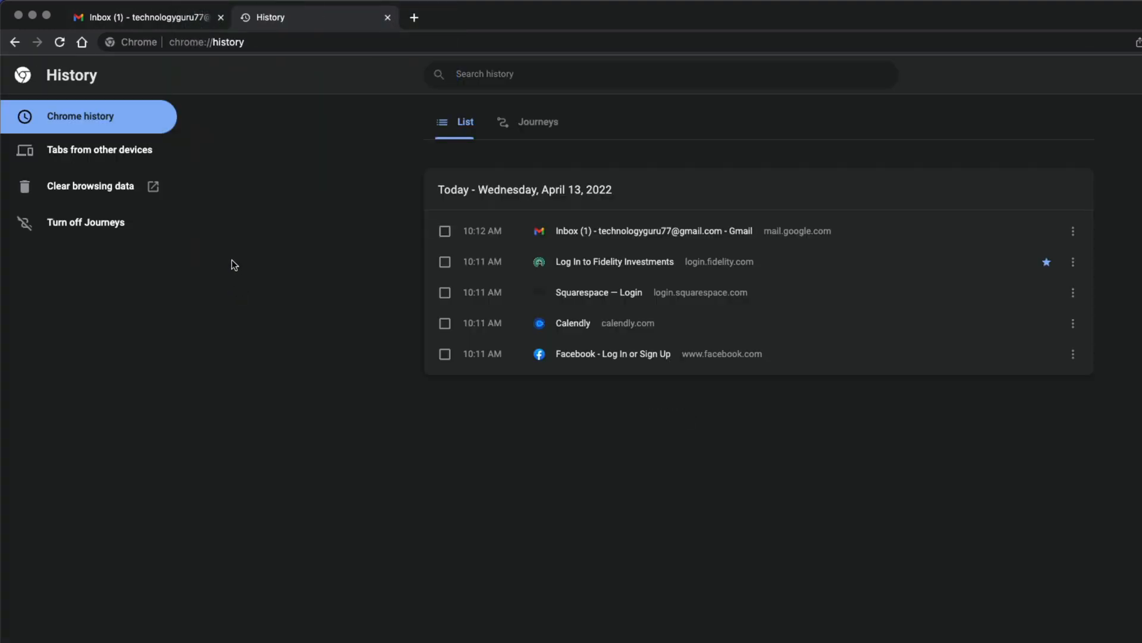
{"action": "mouse_move", "coordinate": [624, 478]}
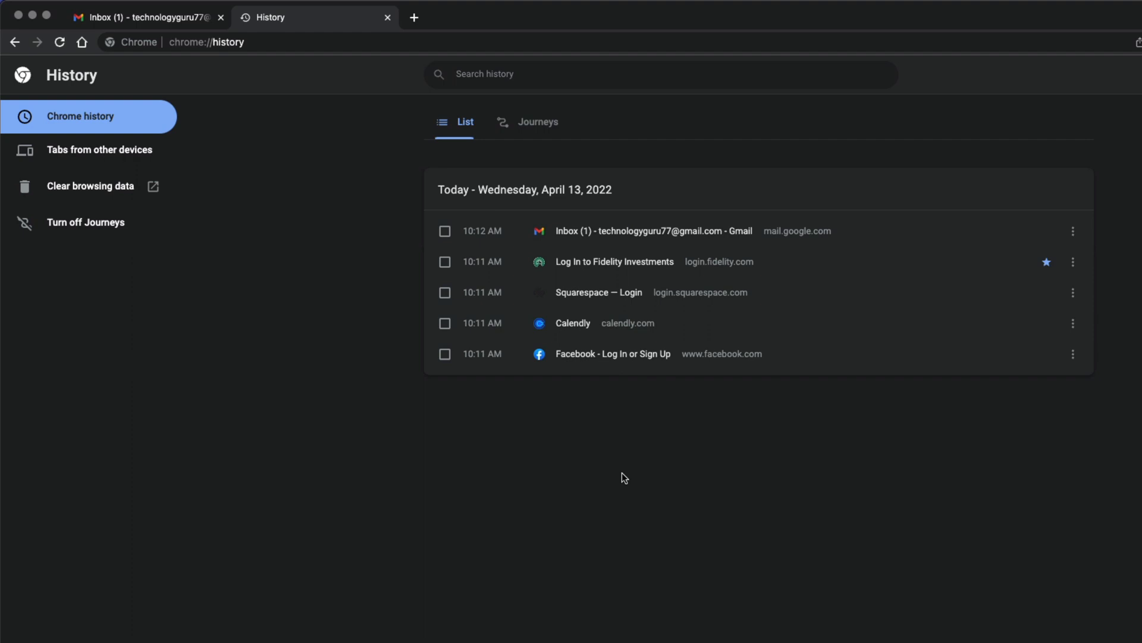
{"action": "mouse_move", "coordinate": [293, 436]}
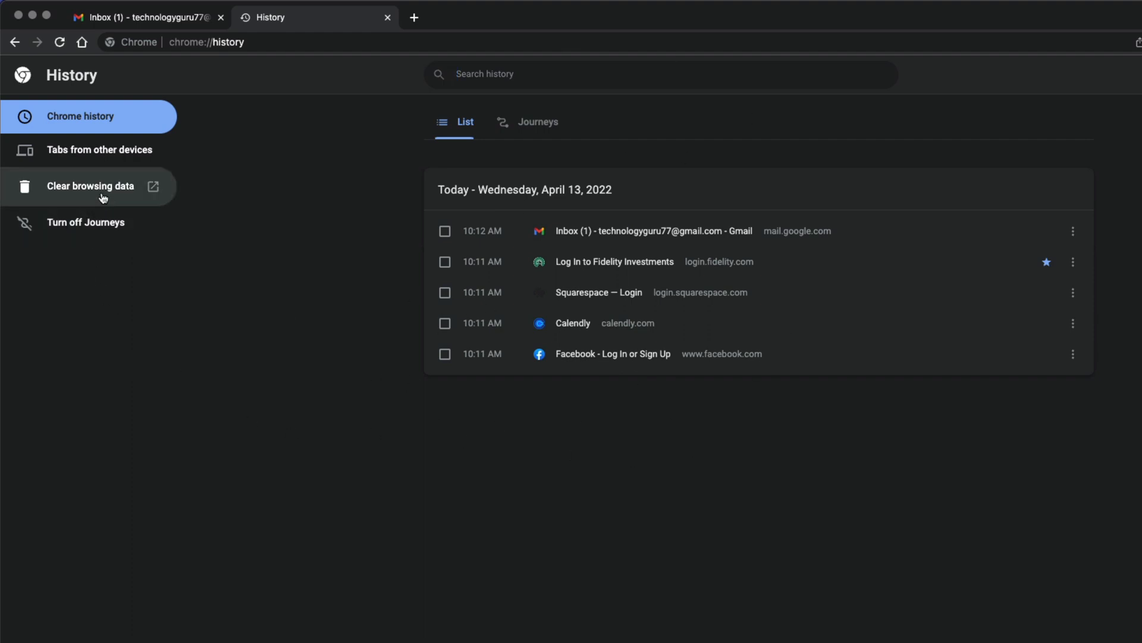
{"action": "mouse_move", "coordinate": [34, 187]}
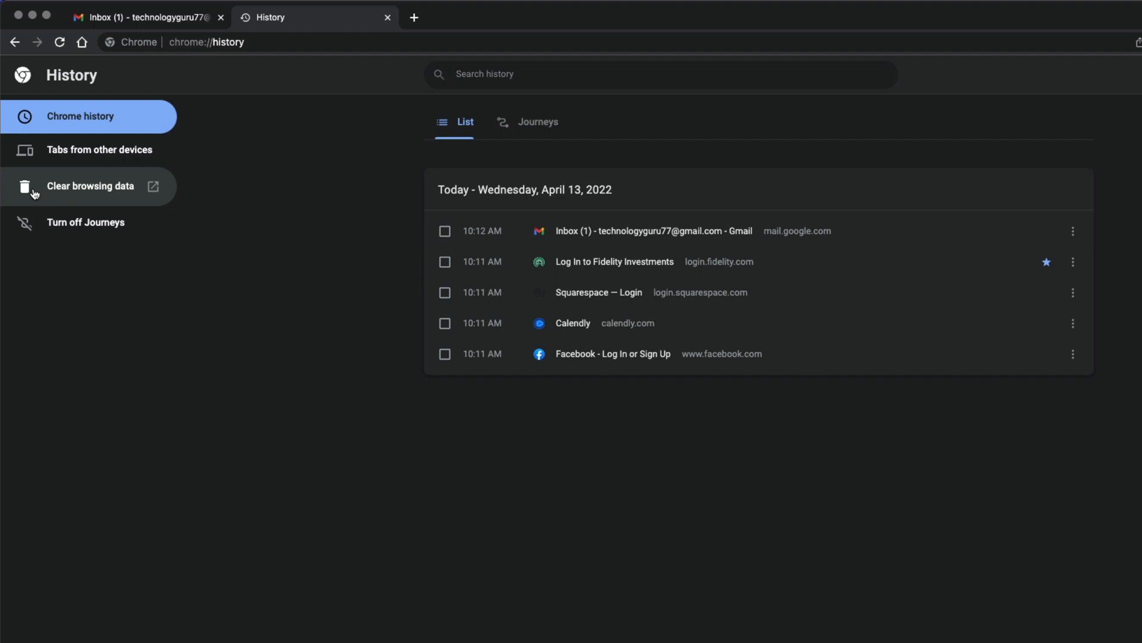
Open Clear browsing data from the History page sidebar
{"action": "left_click", "coordinate": [90, 185]}
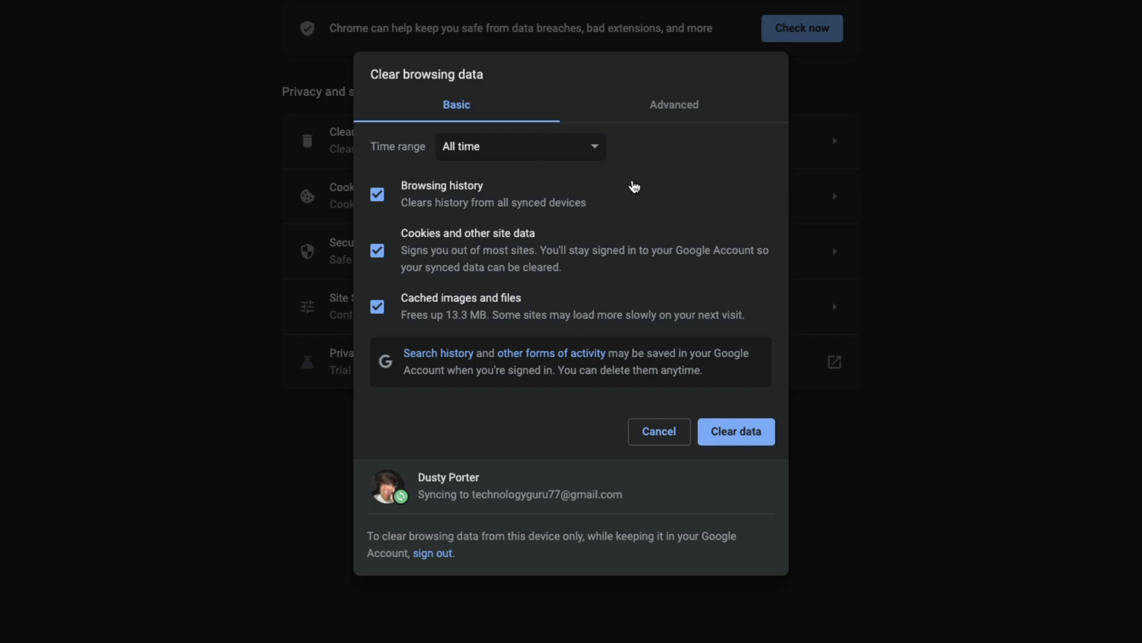
{"action": "mouse_move", "coordinate": [627, 121]}
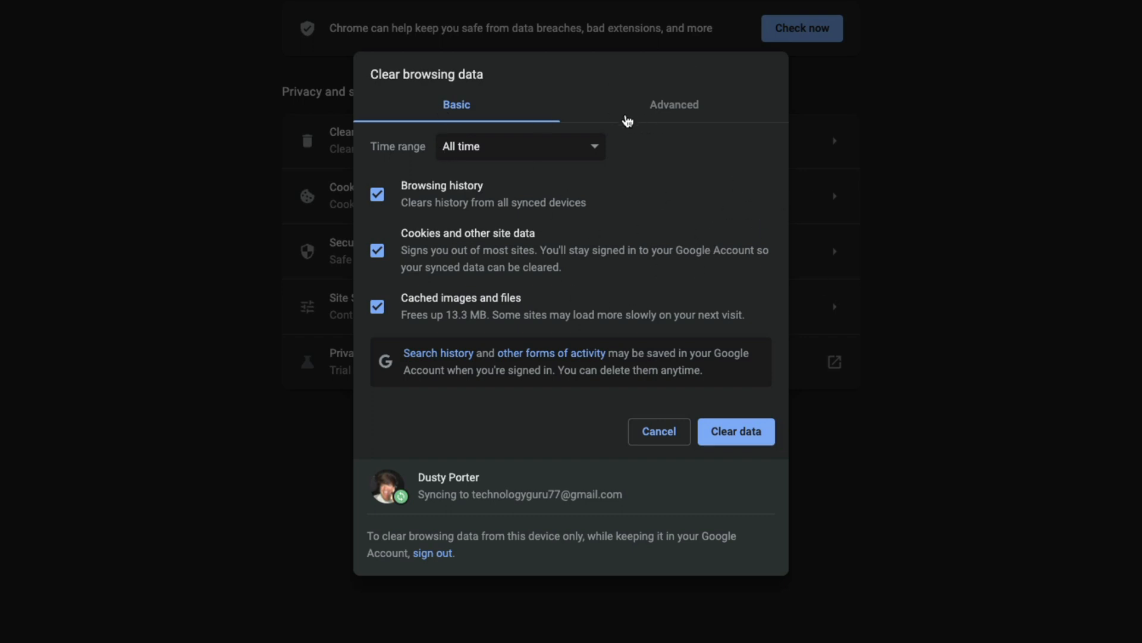
{"action": "mouse_move", "coordinate": [407, 195]}
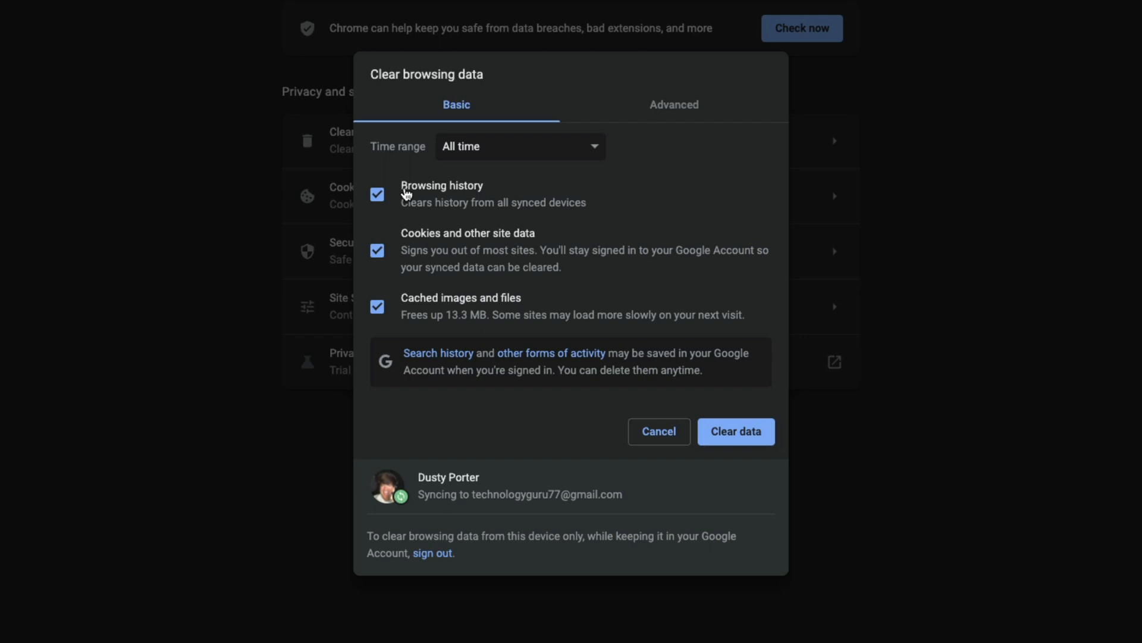
{"action": "mouse_move", "coordinate": [594, 166]}
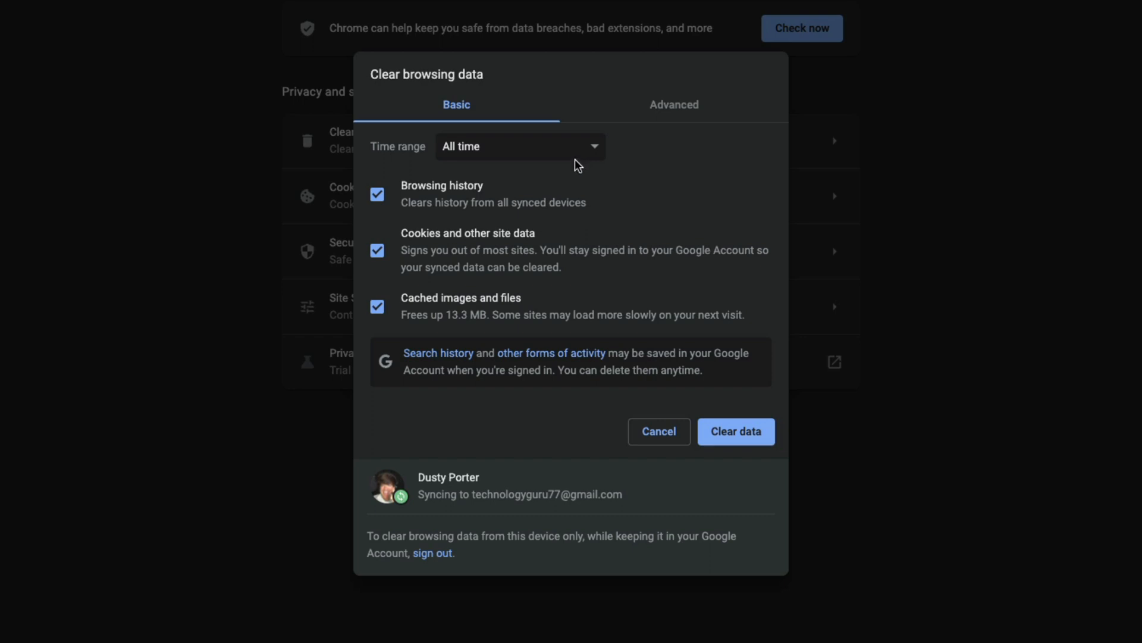
{"action": "left_click", "coordinate": [520, 146]}
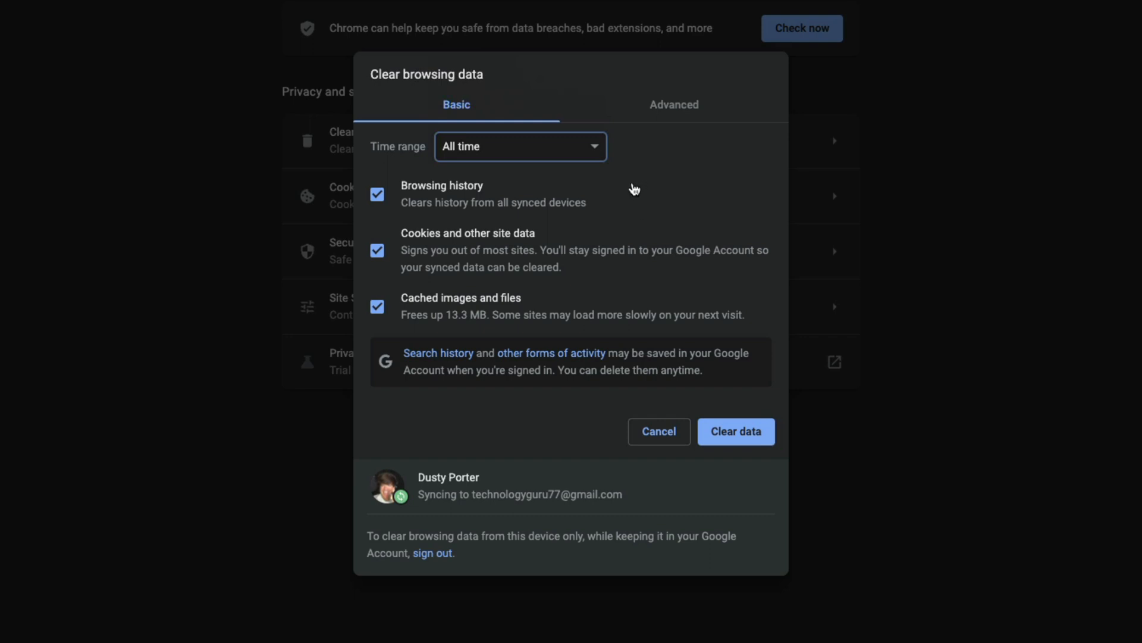
{"action": "mouse_move", "coordinate": [414, 294]}
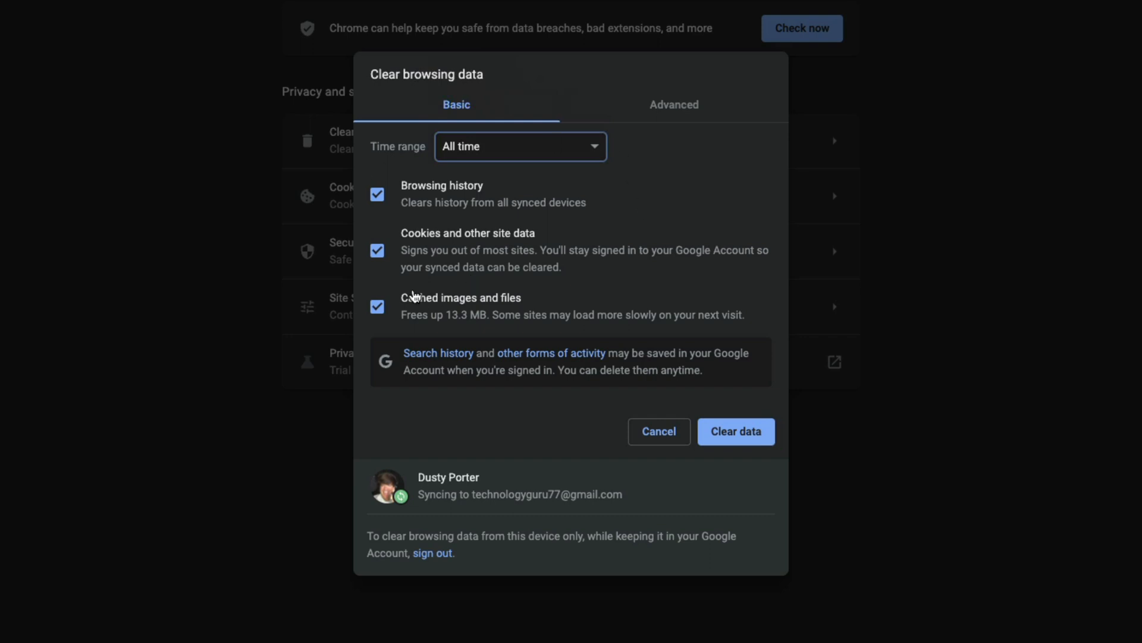
{"action": "mouse_move", "coordinate": [614, 255]}
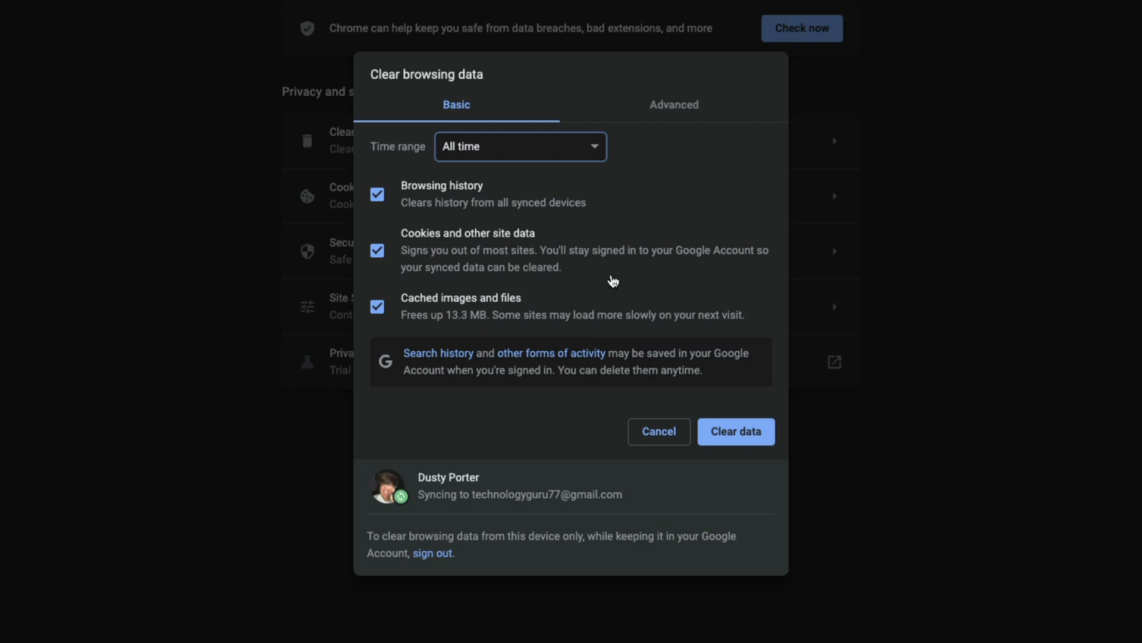
{"action": "mouse_move", "coordinate": [604, 287]}
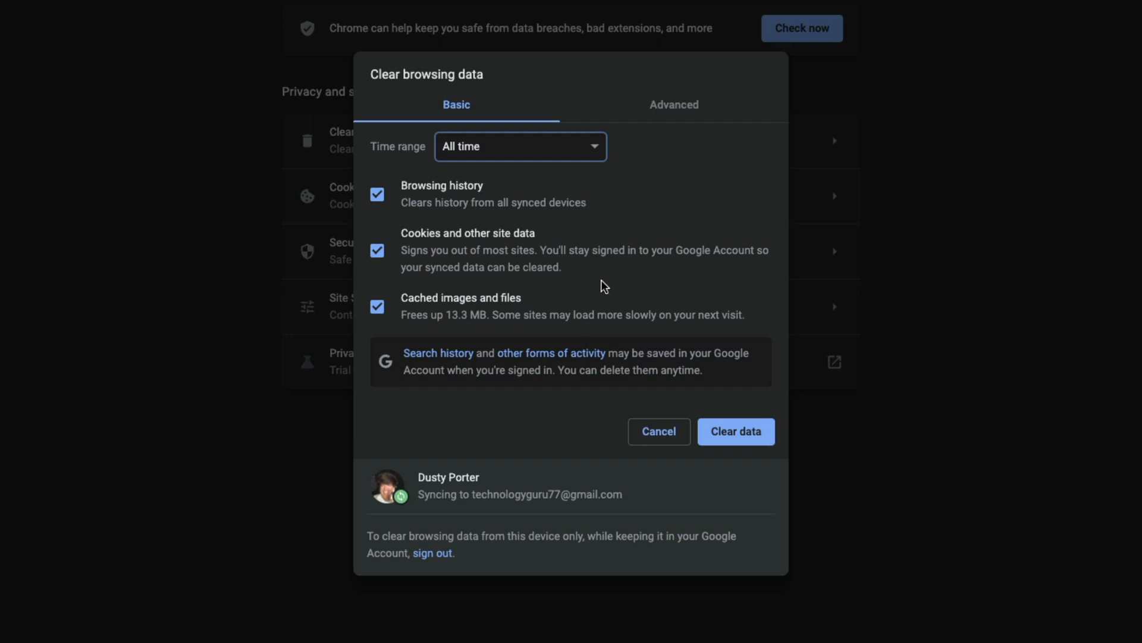
{"action": "mouse_move", "coordinate": [593, 272]}
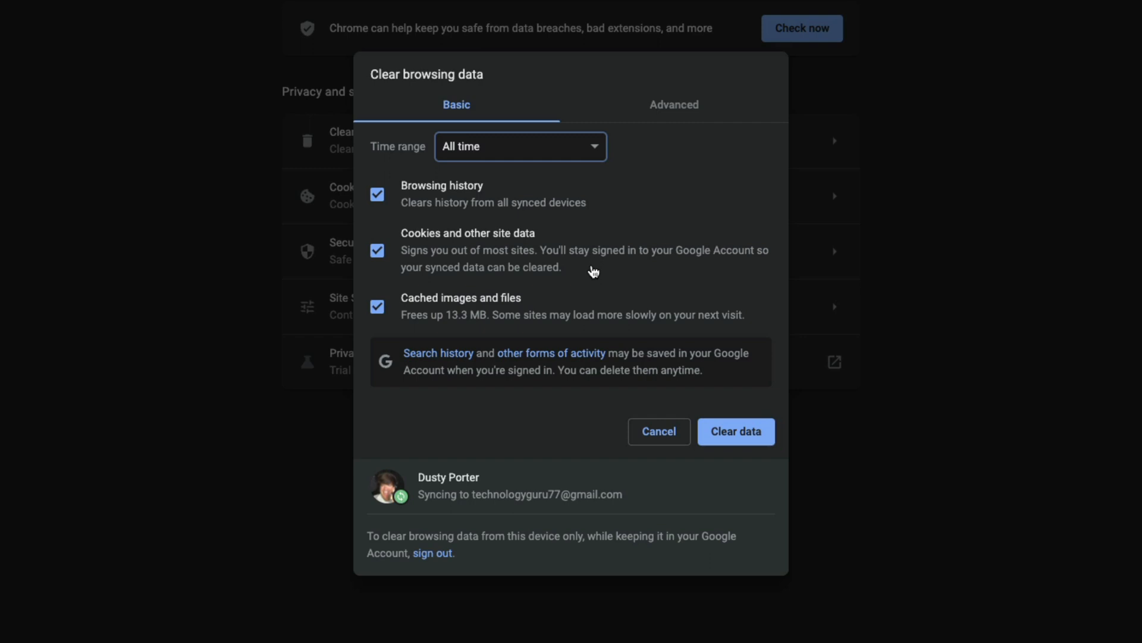
{"action": "mouse_move", "coordinate": [490, 252]}
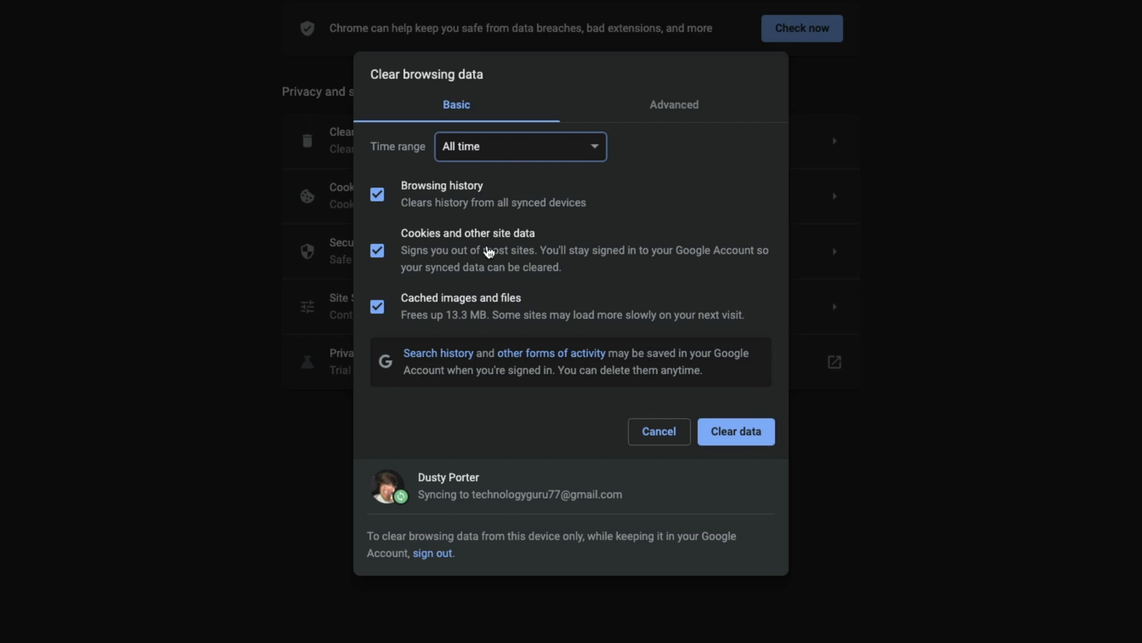
Clear all-time history, download history, cookies and cached files from the Advanced tab
{"action": "left_click", "coordinate": [674, 105]}
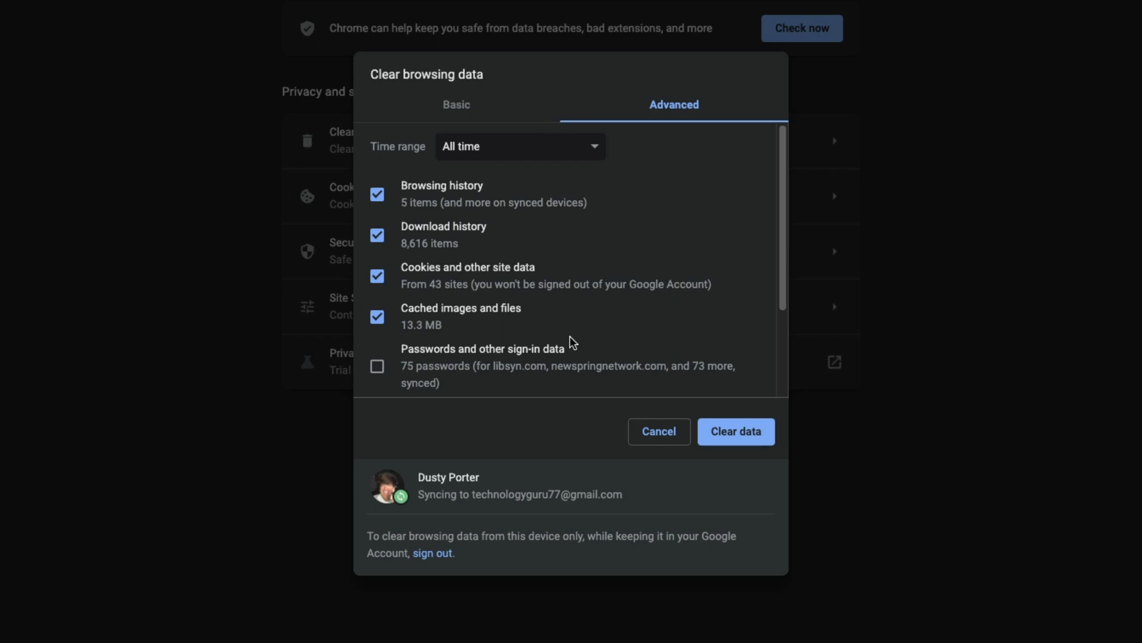
{"action": "mouse_move", "coordinate": [520, 255]}
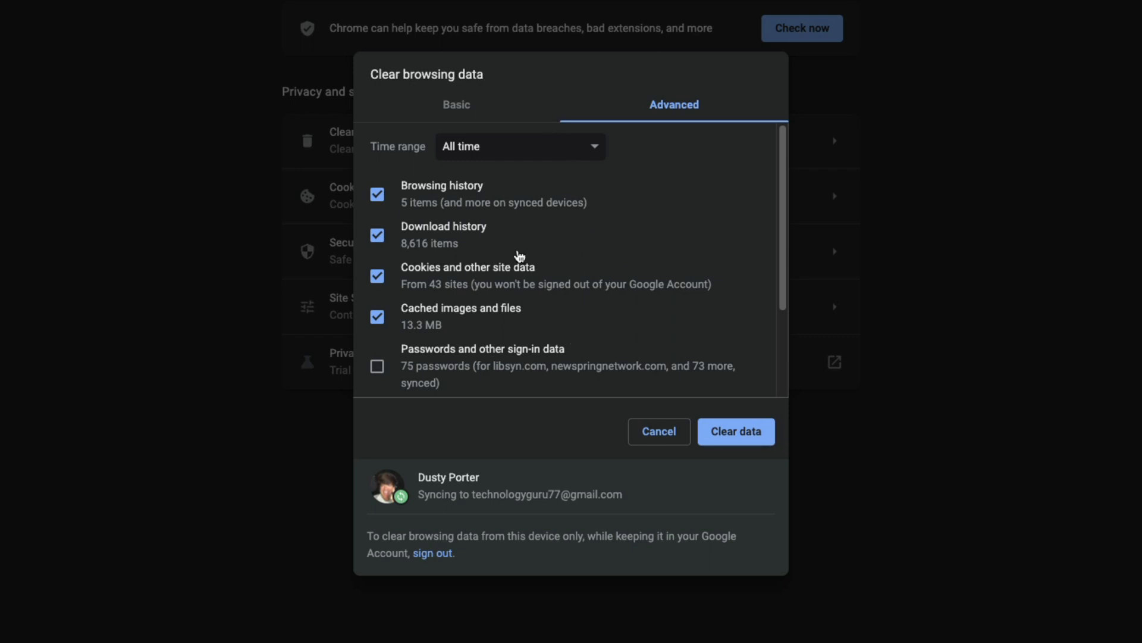
{"action": "mouse_move", "coordinate": [435, 254]}
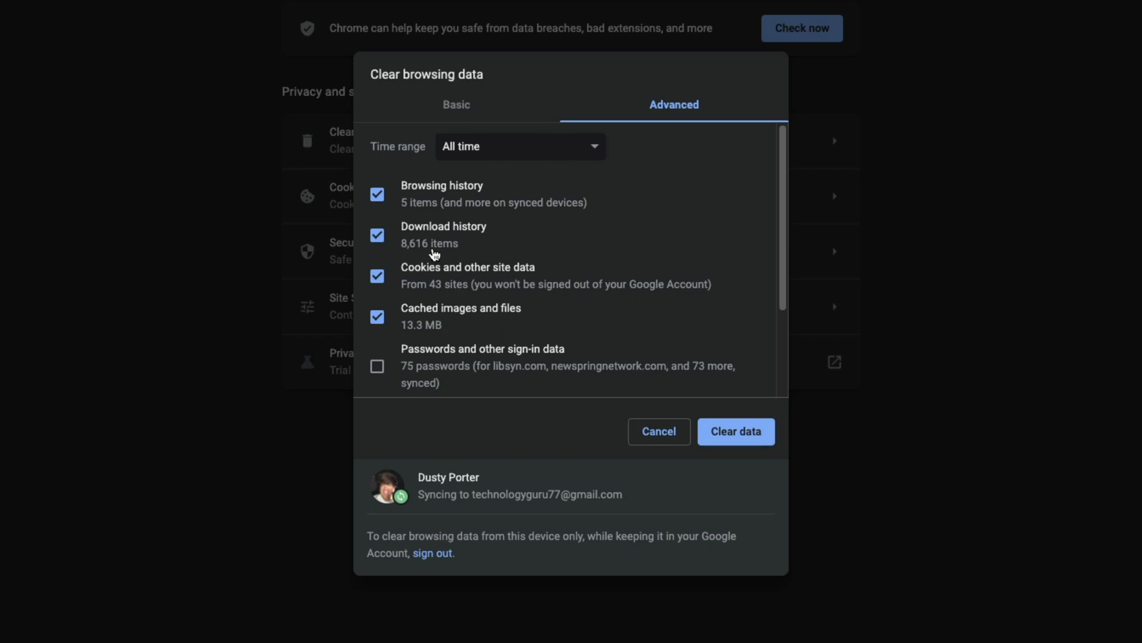
{"action": "left_click", "coordinate": [456, 105]}
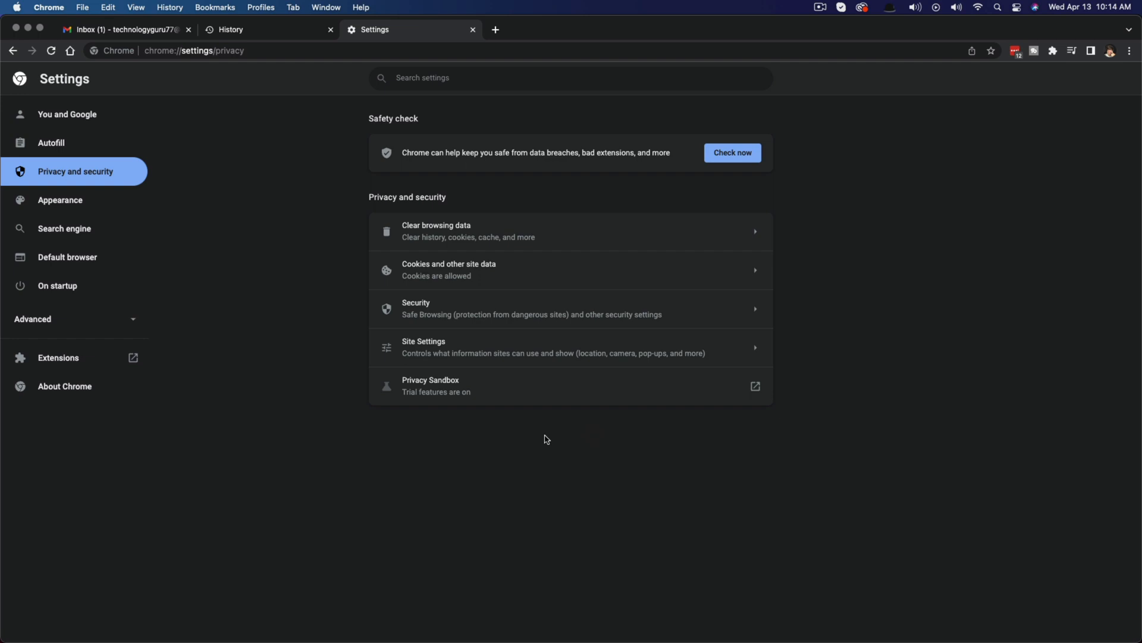
{"action": "mouse_move", "coordinate": [259, 37]}
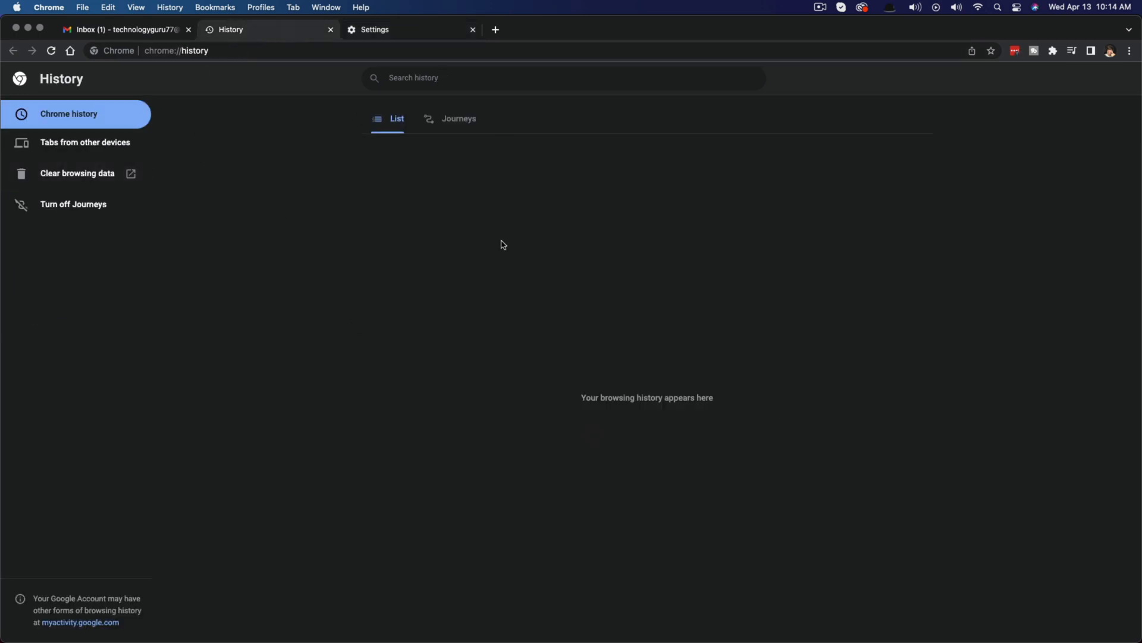
{"action": "mouse_move", "coordinate": [464, 281]}
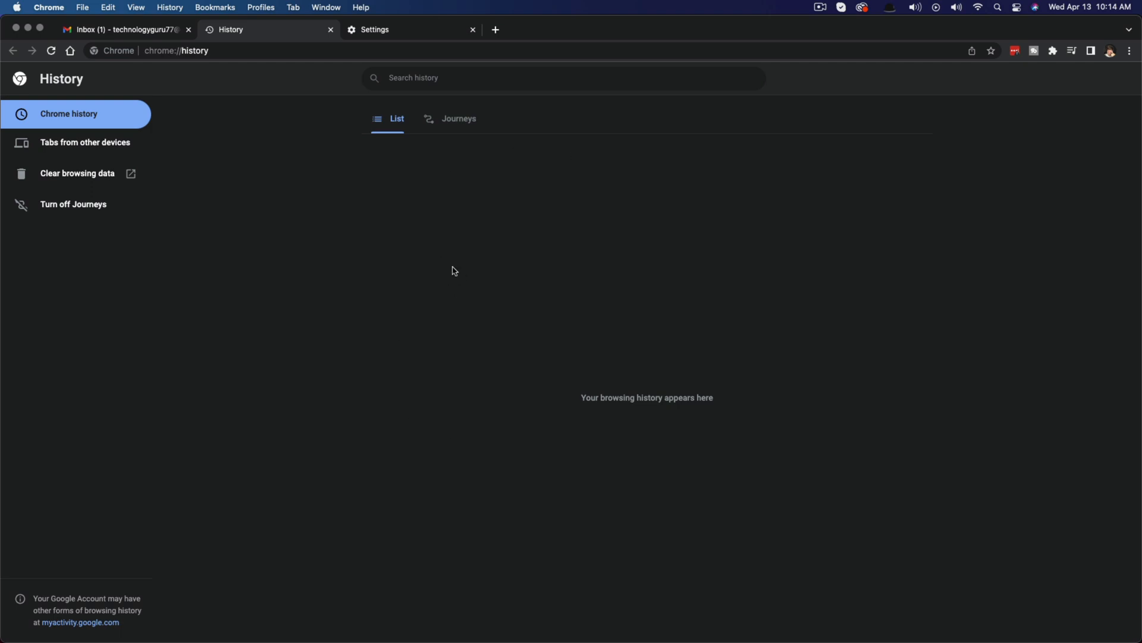
{"action": "mouse_move", "coordinate": [450, 265]}
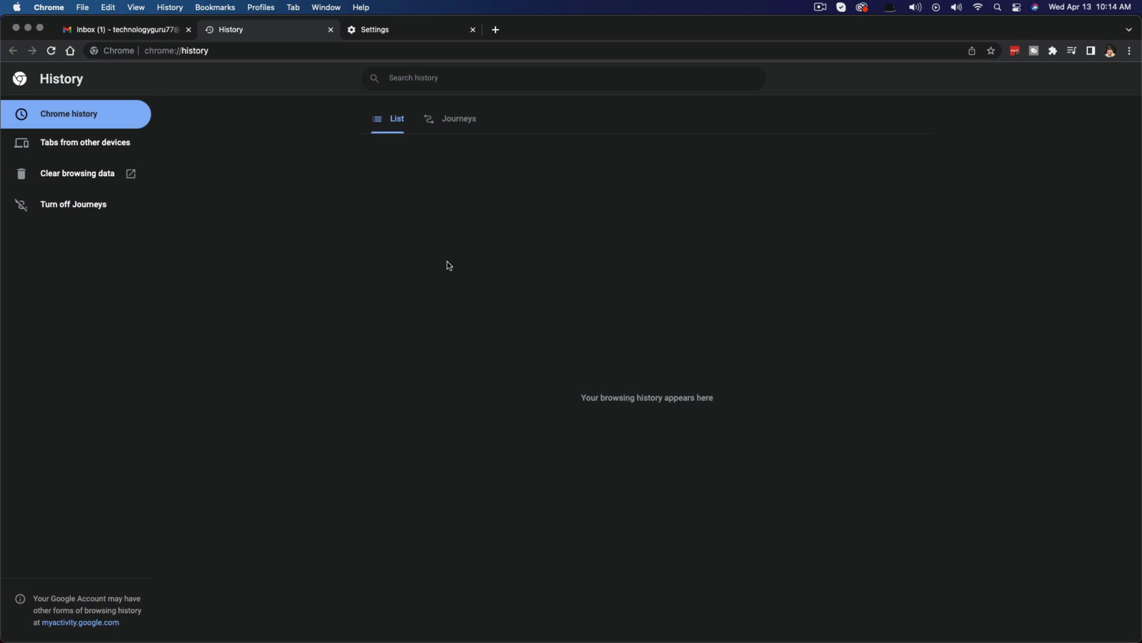
{"action": "mouse_move", "coordinate": [440, 262]}
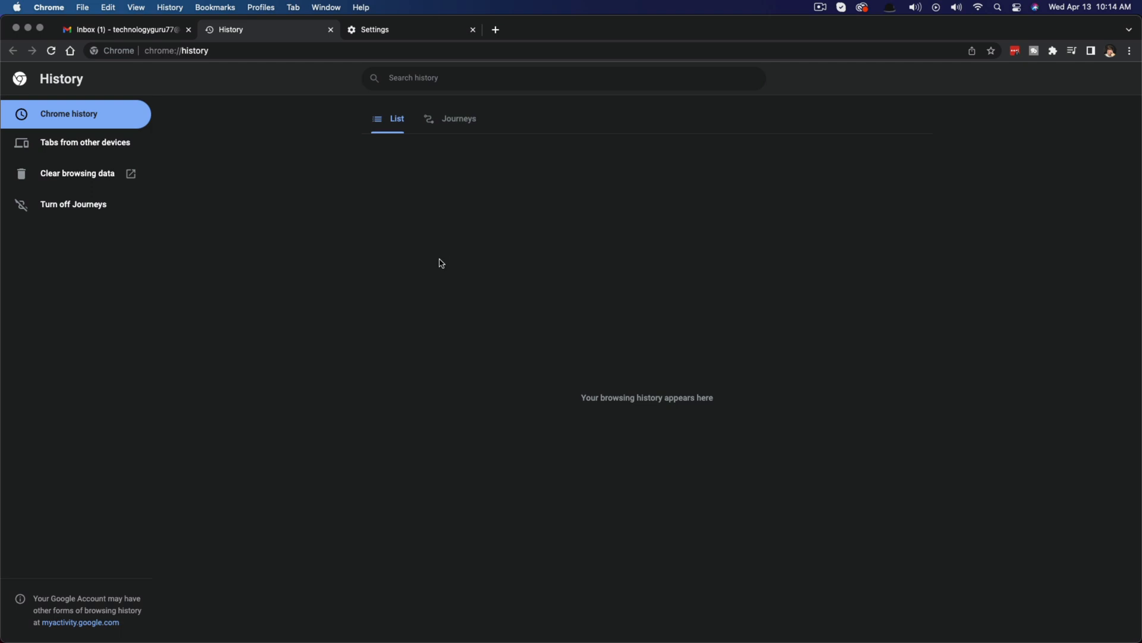
{"action": "mouse_move", "coordinate": [409, 238]}
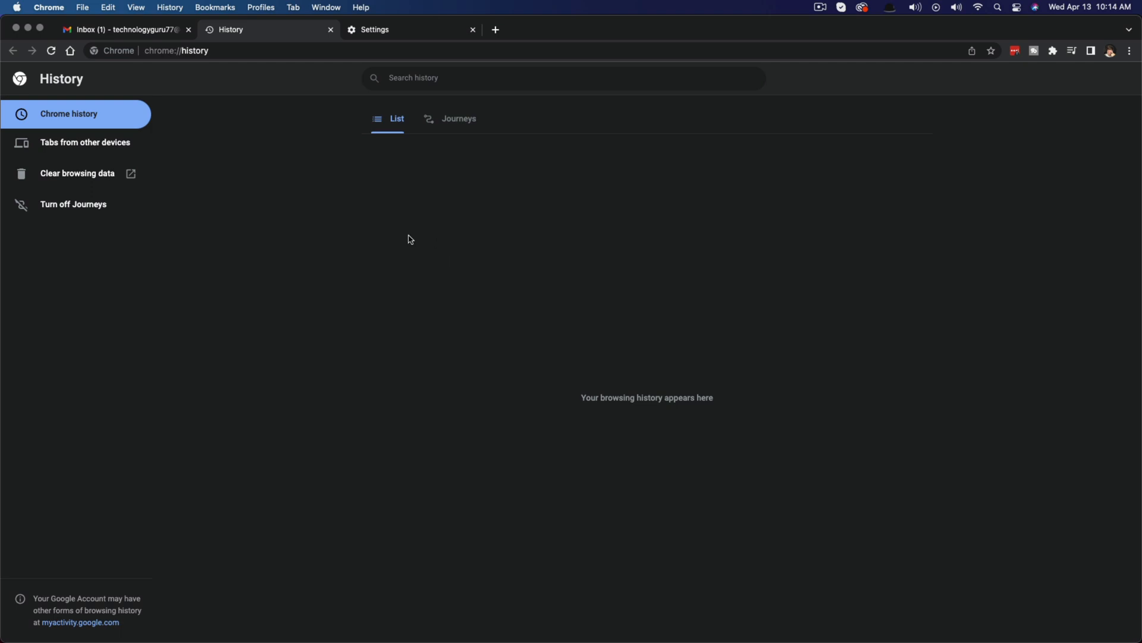